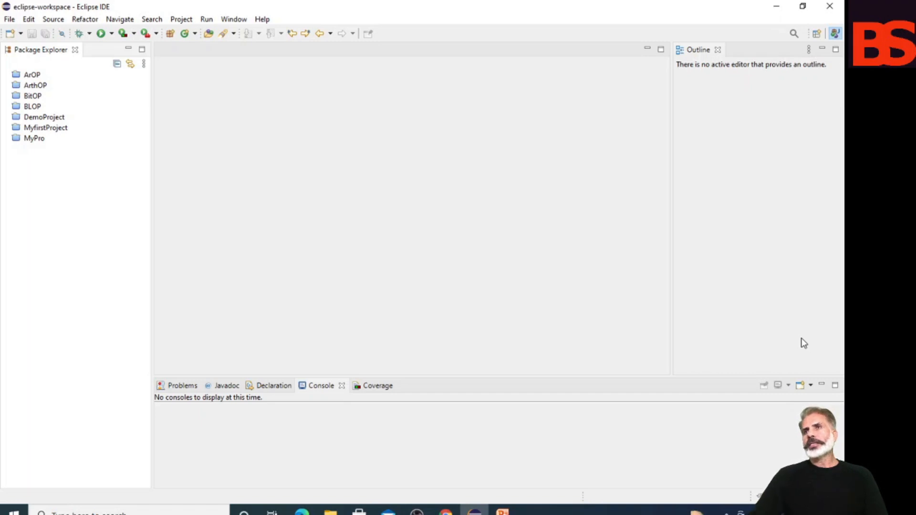
{"action": "mouse_move", "coordinate": [794, 309]}
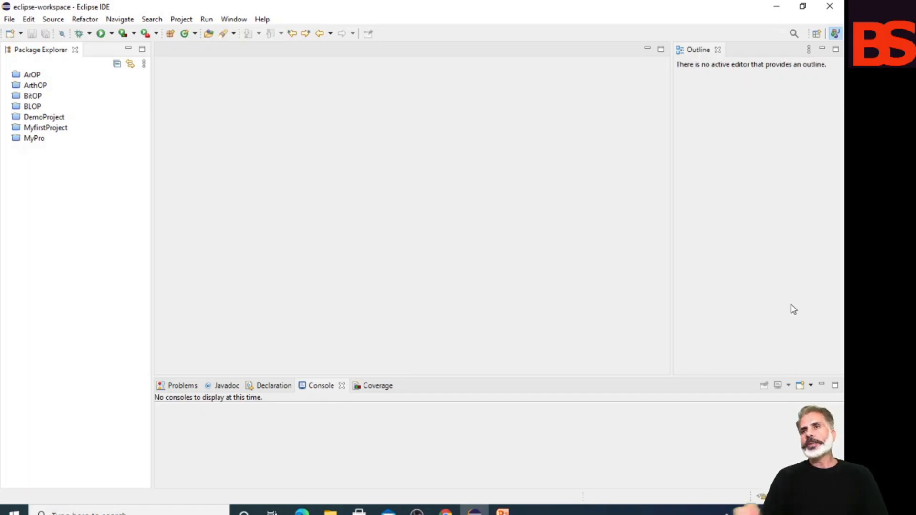
Show the File menu's New options for starting a project
{"action": "left_click", "coordinate": [8, 19]}
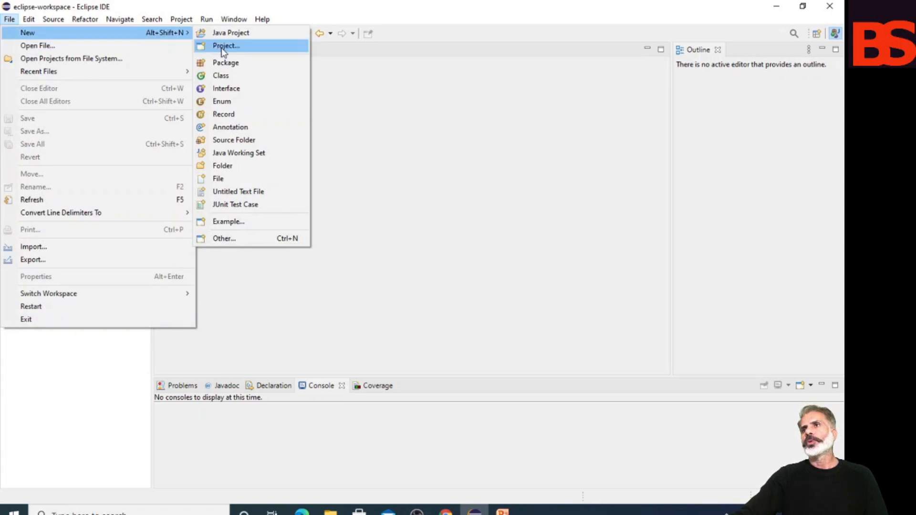
Create a new Java project named MyProject in the workspace
{"action": "left_click", "coordinate": [230, 33]}
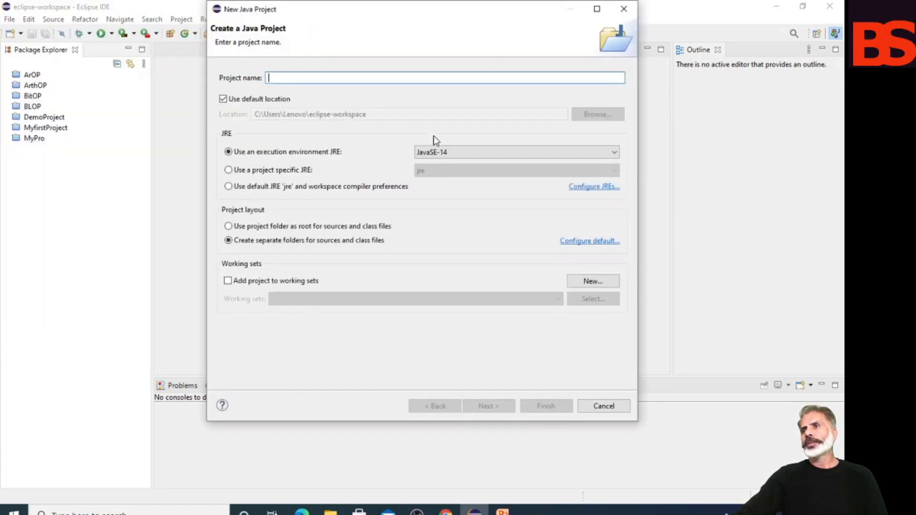
{"action": "type", "text": "M"}
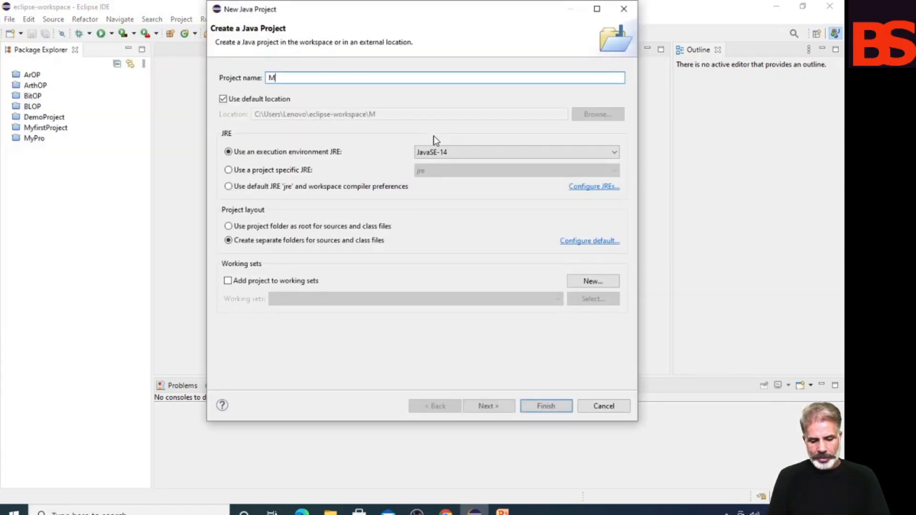
{"action": "type", "text": "yP"}
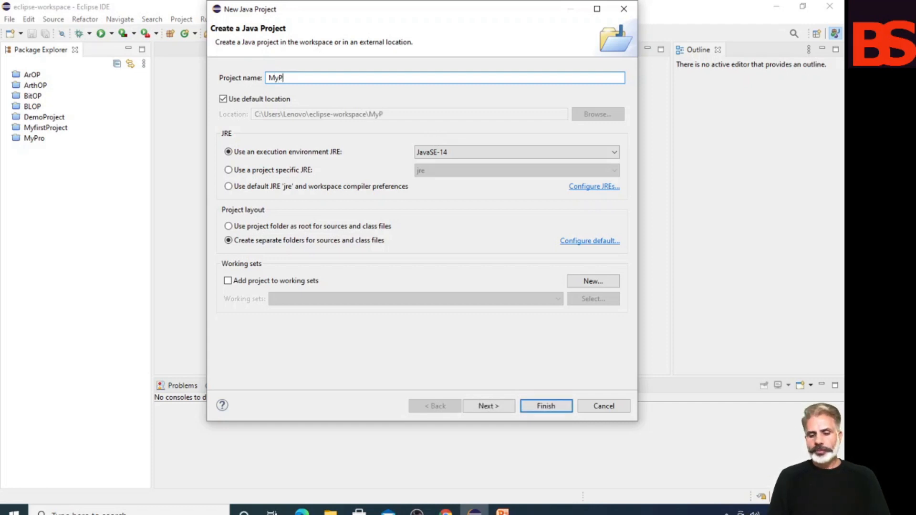
{"action": "type", "text": "roject"}
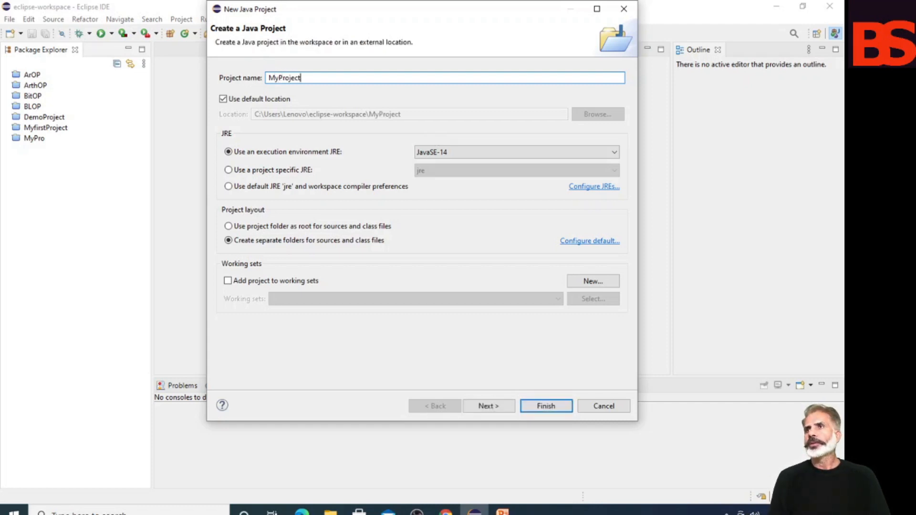
{"action": "left_click", "coordinate": [544, 407]}
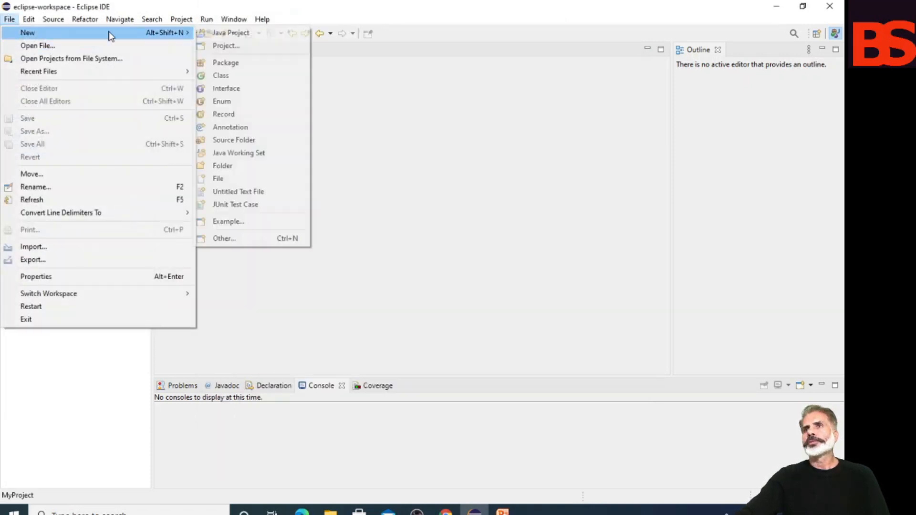
Create a MyScanner class with a main method stub in MyProject
{"action": "left_click", "coordinate": [220, 75]}
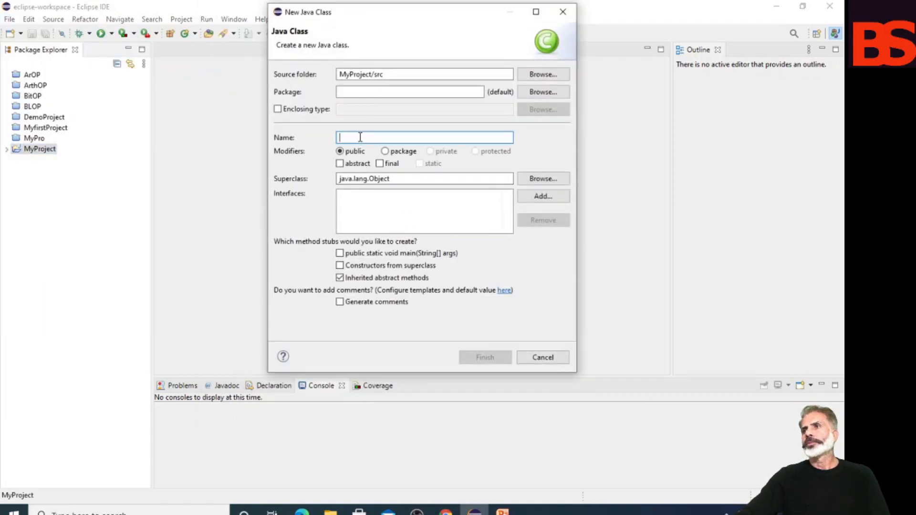
{"action": "type", "text": "MyS"}
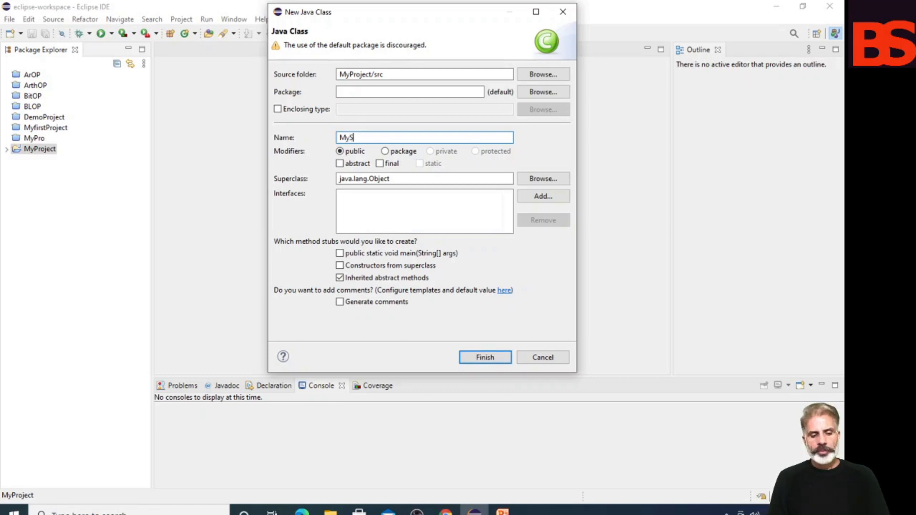
{"action": "type", "text": "canner"}
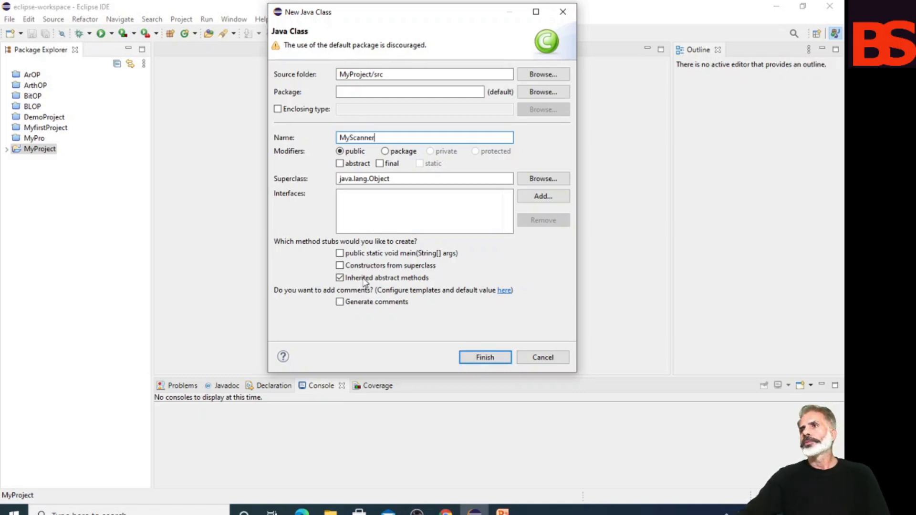
{"action": "left_click", "coordinate": [484, 357]}
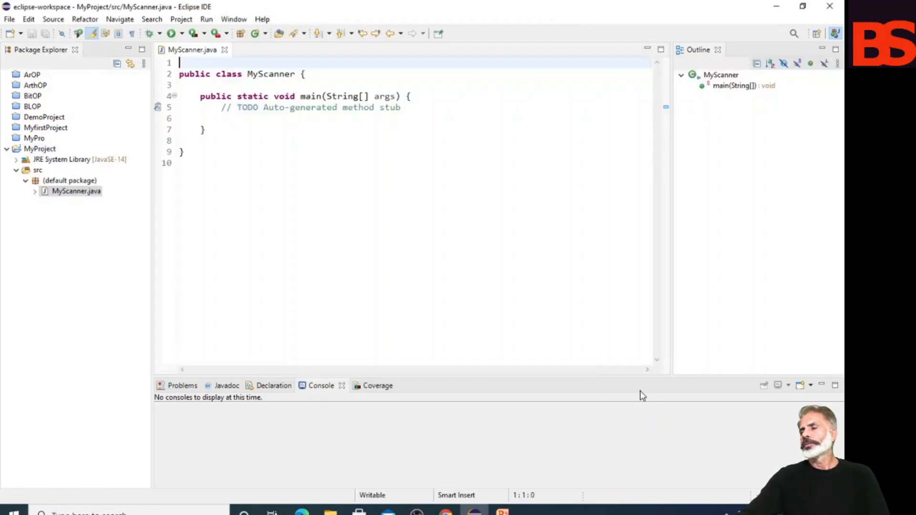
{"action": "mouse_move", "coordinate": [780, 394]}
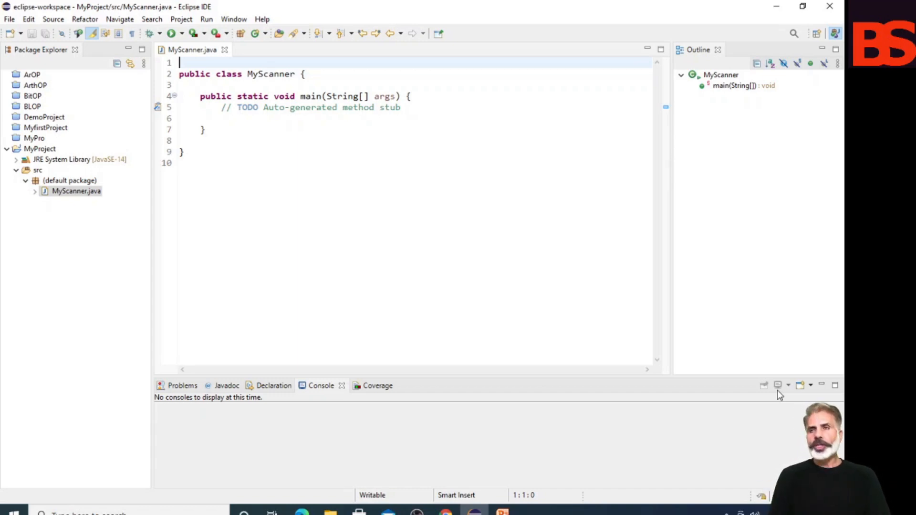
Add import java.util.Scanner; at the top of MyScanner.java via content assist
{"action": "type", "text": "import ja"}
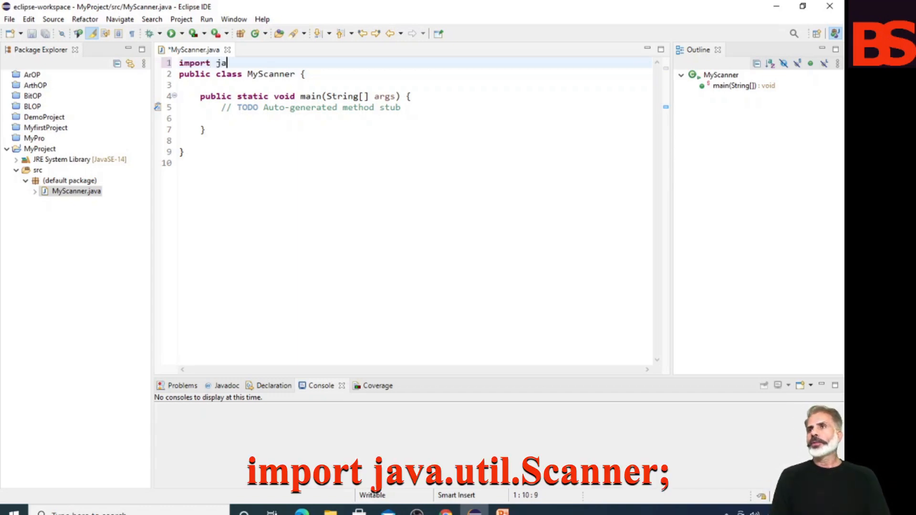
{"action": "type", "text": "va."}
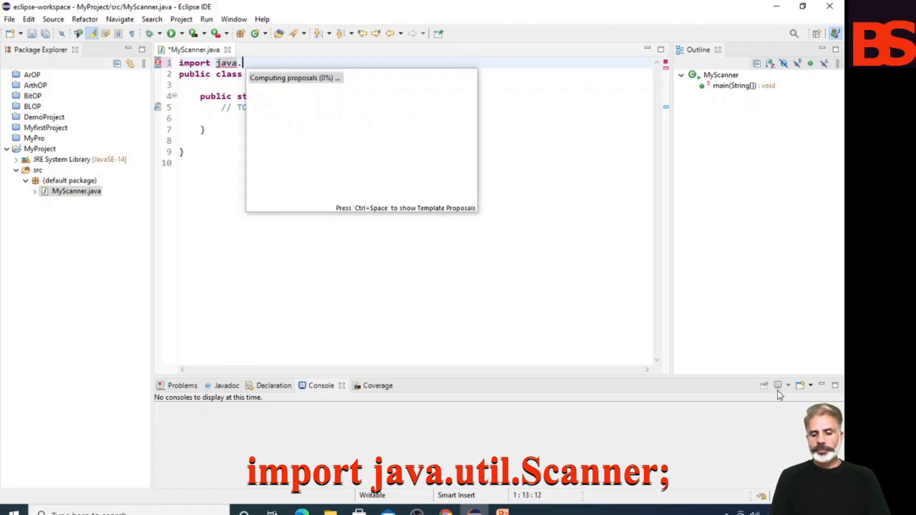
{"action": "type", "text": "util.Scanner;"}
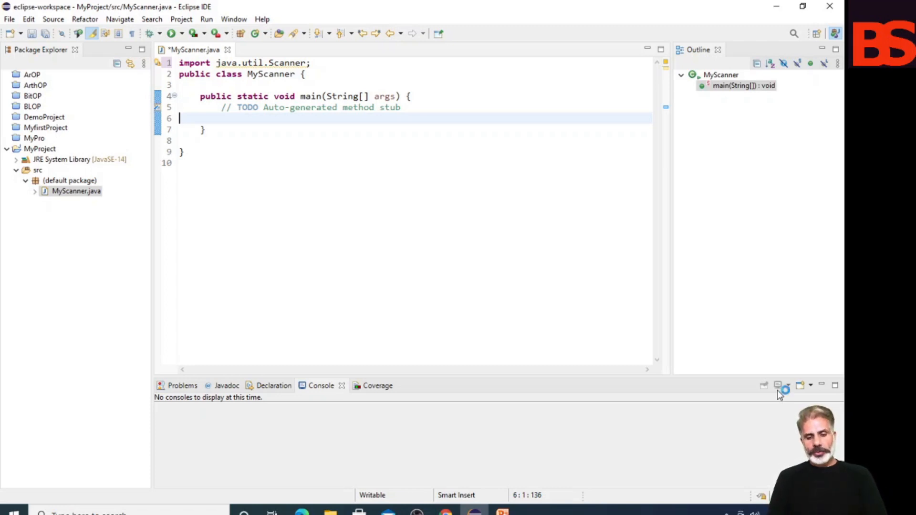
Declare Scanner sc=new Scanner(System.in); inside main
{"action": "type", "text": "Scanner s"}
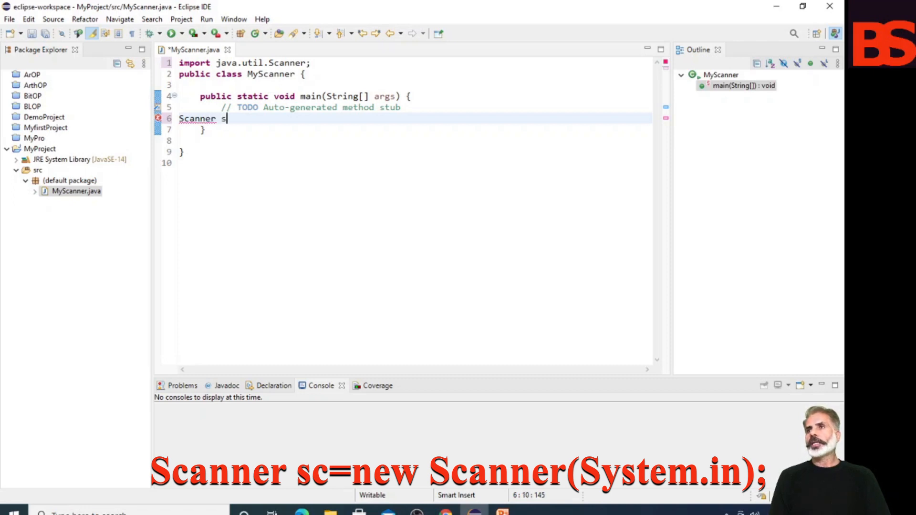
{"action": "type", "text": "c="}
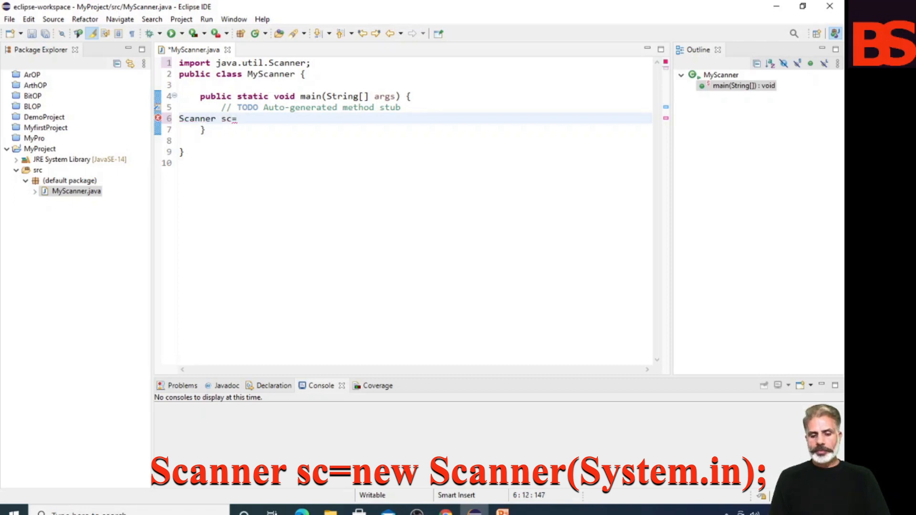
{"action": "type", "text": "new Scanner"}
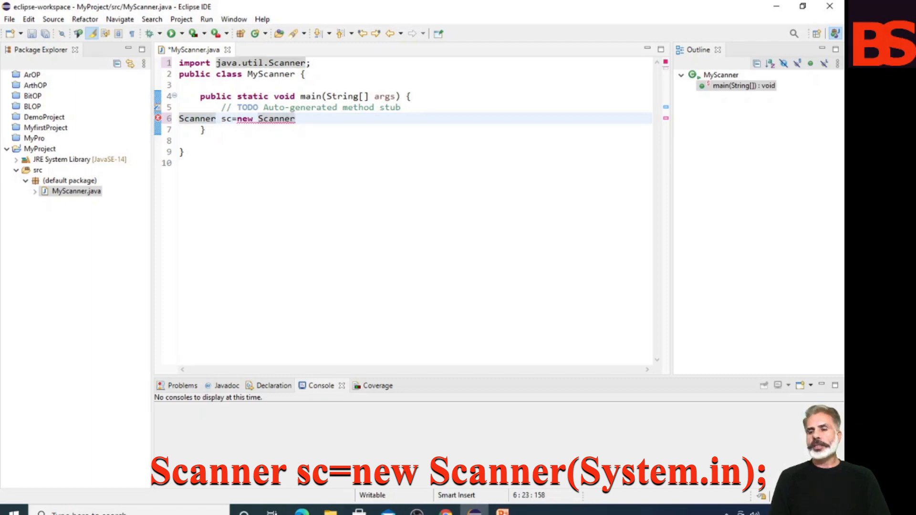
{"action": "type", "text": "("}
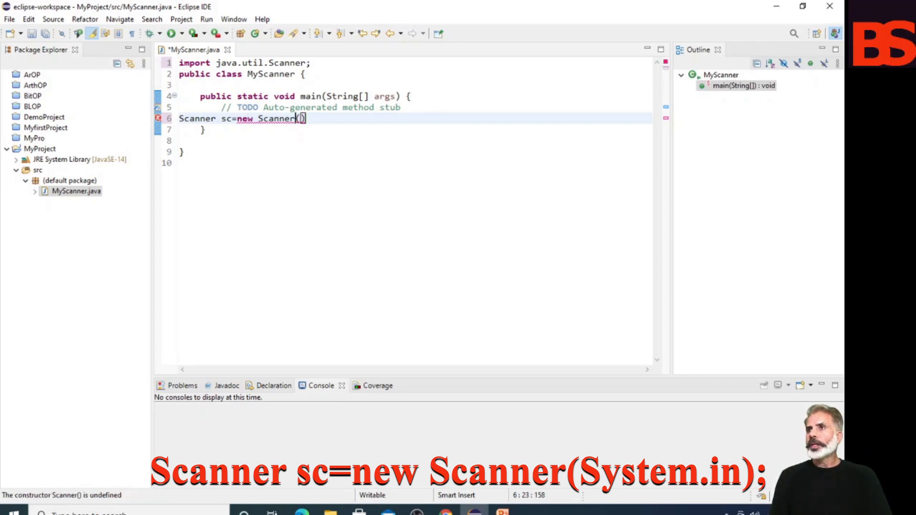
{"action": "type", "text": "S"}
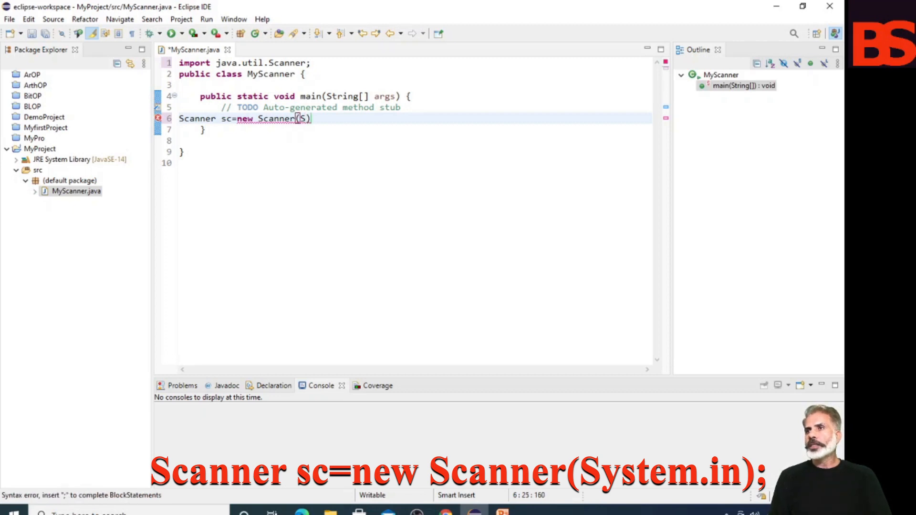
{"action": "type", "text": "ystem.i"}
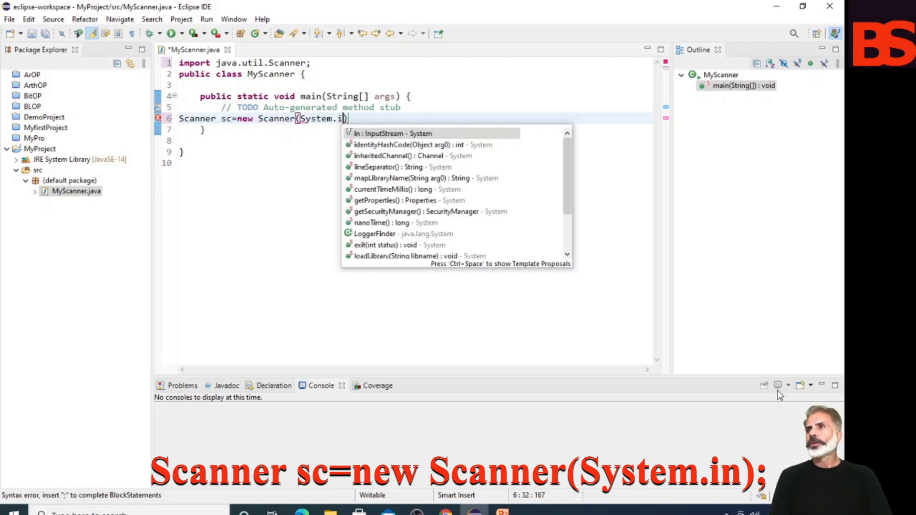
{"action": "type", "text": "n);"}
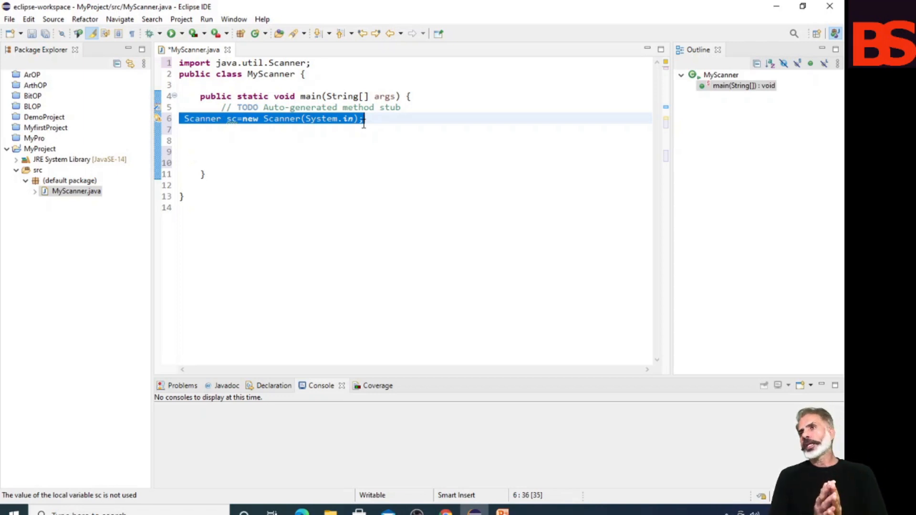
Declare String name, prompt "Please enter your name:" and add the Gender (M/F) prompt
{"action": "type", "text": "String"}
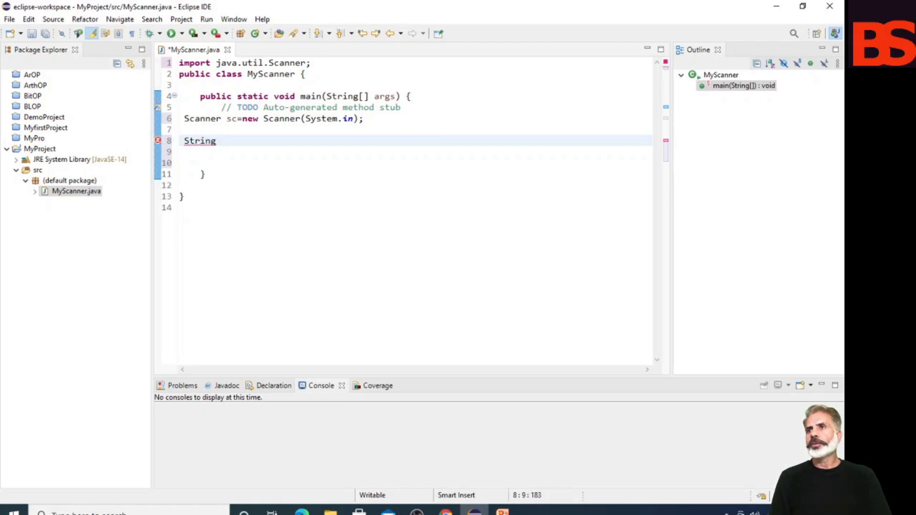
{"action": "type", "text": "name;"}
{"action": "type", "text": "System.out.printl"}
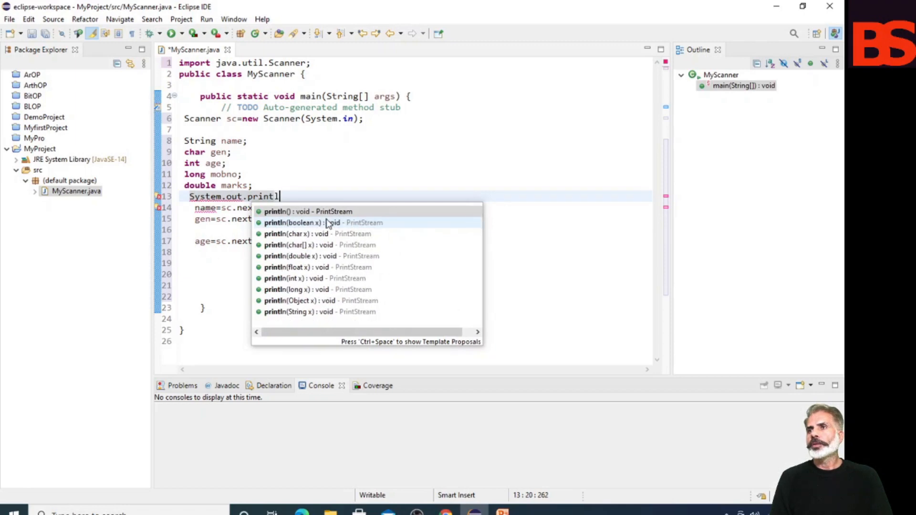
{"action": "type", "text": "(\"Ple"}
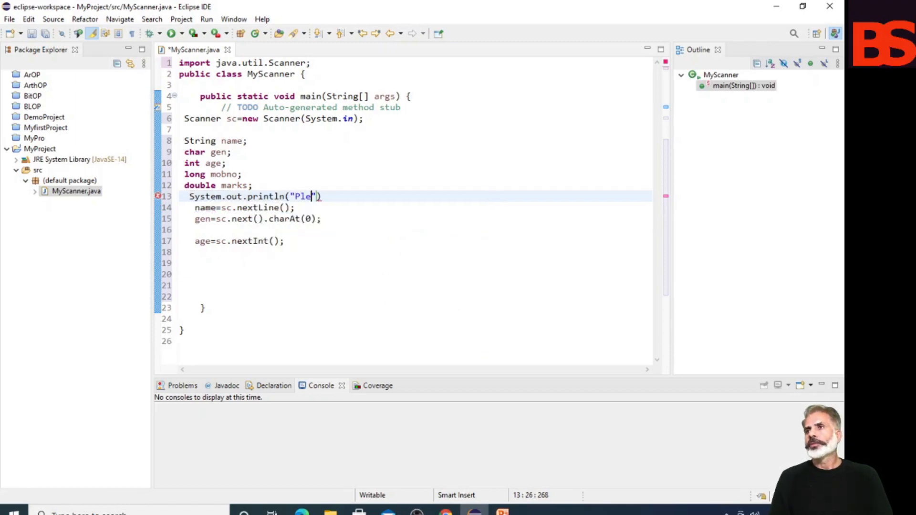
{"action": "type", "text": "ase enter your name:"}
{"action": "type", "text": "System.out.print(\"\");"}
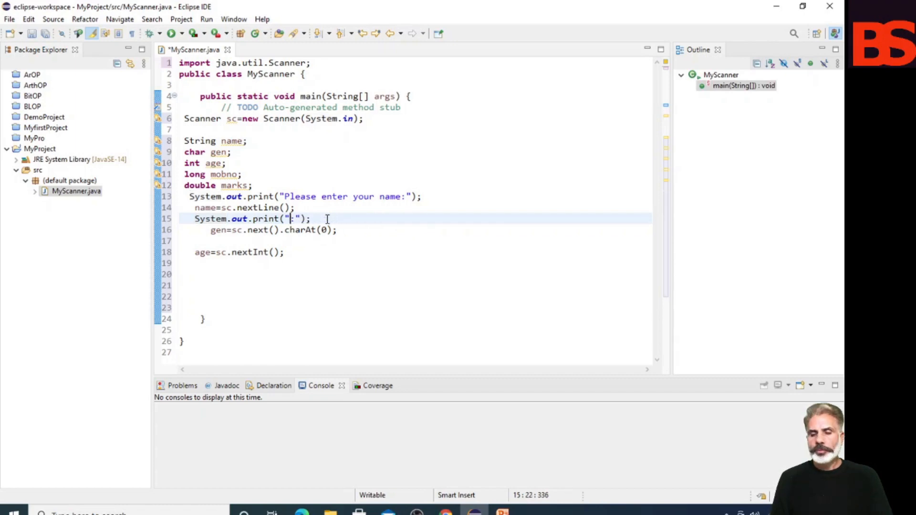
{"action": "type", "text": "Gender"}
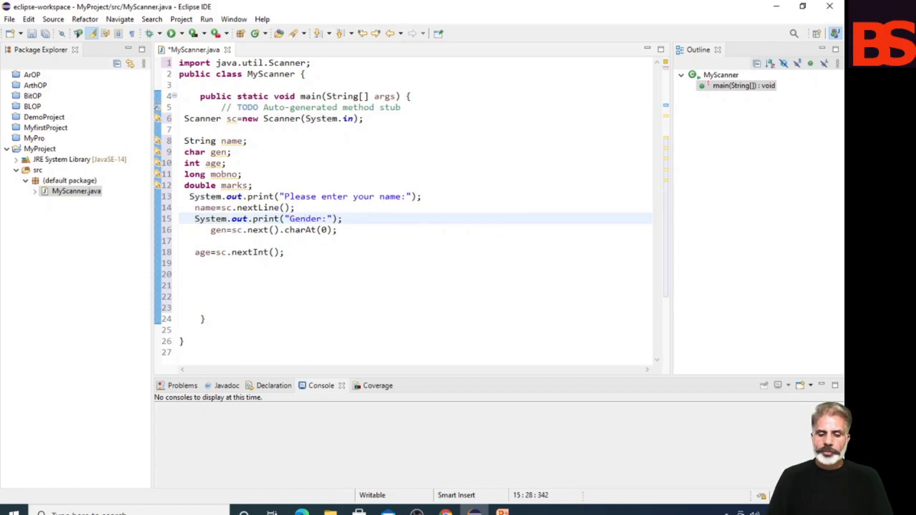
{"action": "type", "text": "(M"}
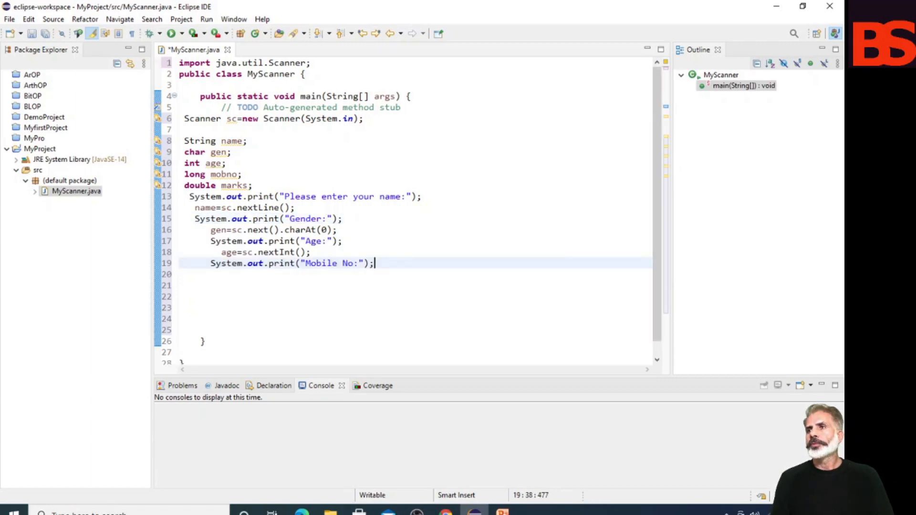
Read mobno with sc.nextLong() and marks with sc.nextDouble() after their prompts
{"action": "type", "text": "mobno="}
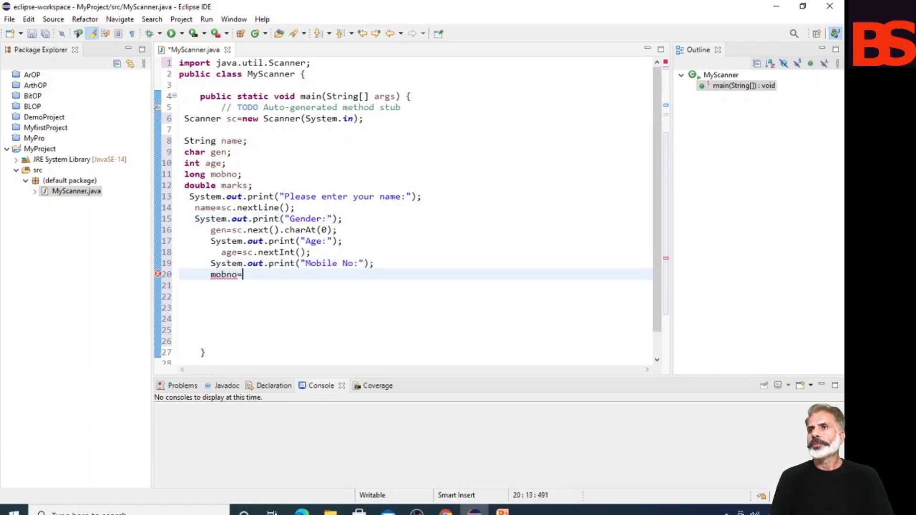
{"action": "type", "text": "sc.nextlong();"}
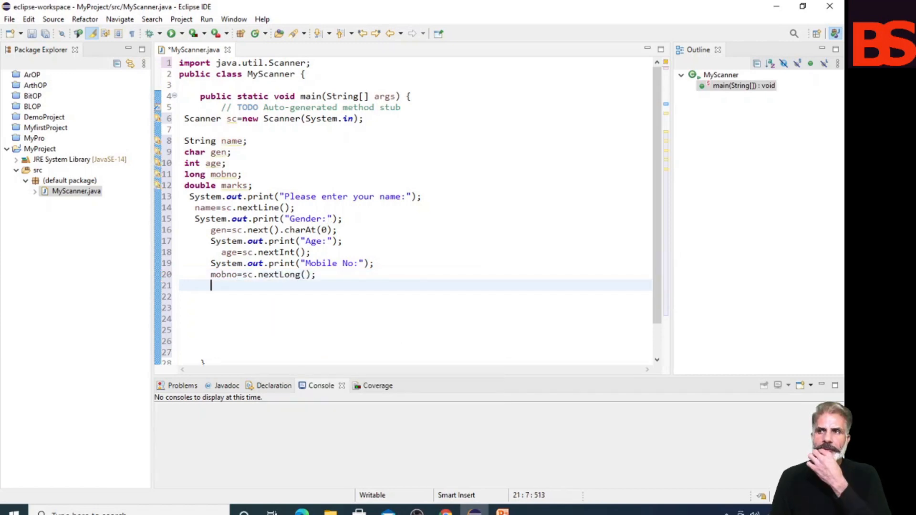
{"action": "type", "text": "System.out.print(\"Please enter your name:\");"}
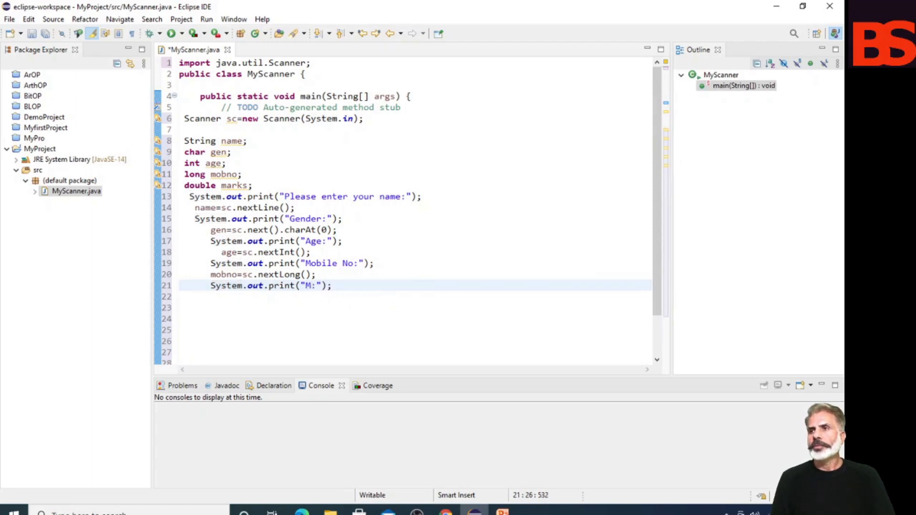
{"action": "type", "text": "arks:\");"}
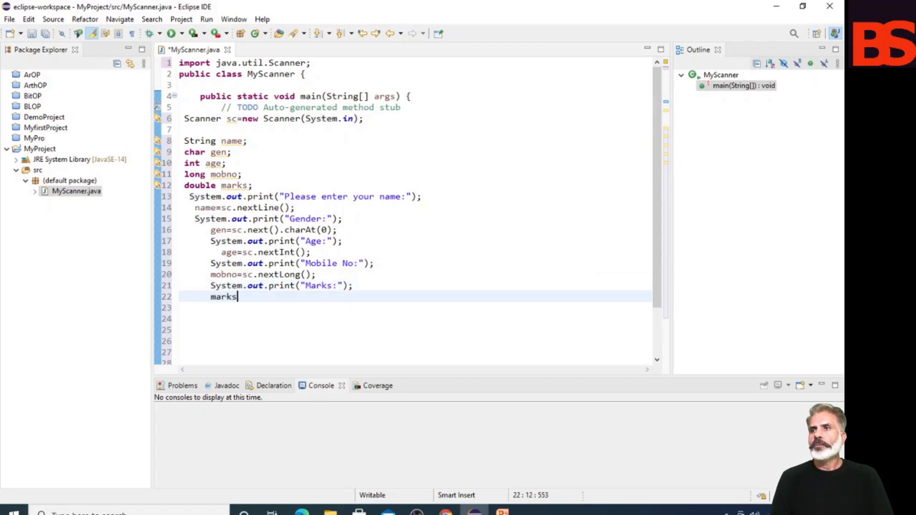
{"action": "type", "text": "=sc.nextdo"}
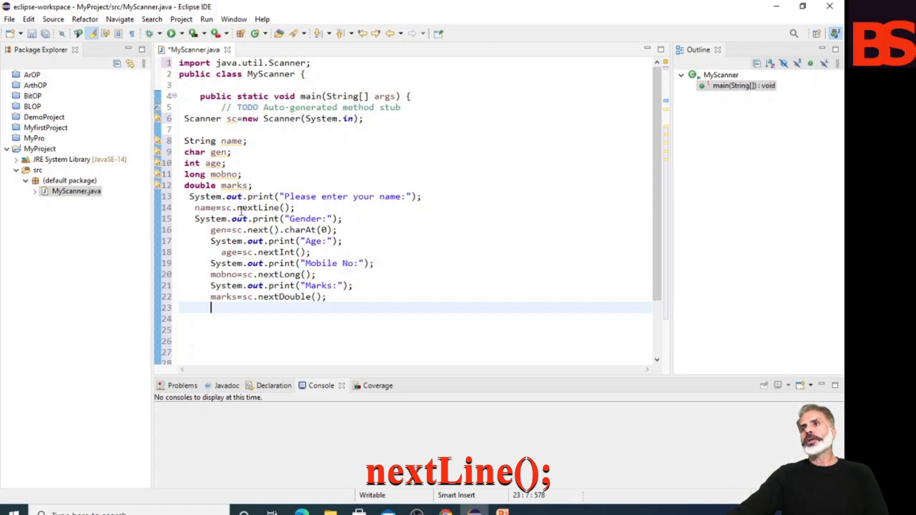
{"action": "mouse_move", "coordinate": [263, 207]}
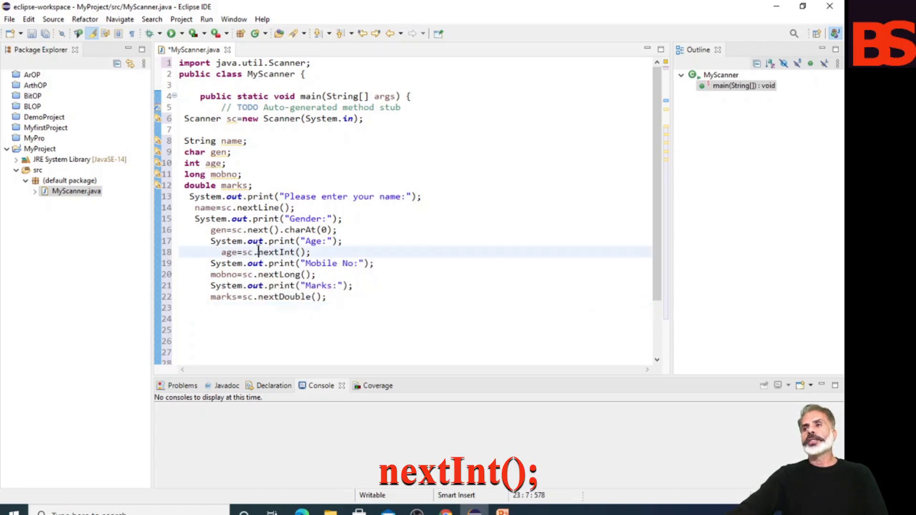
{"action": "double_click", "coordinate": [278, 252]}
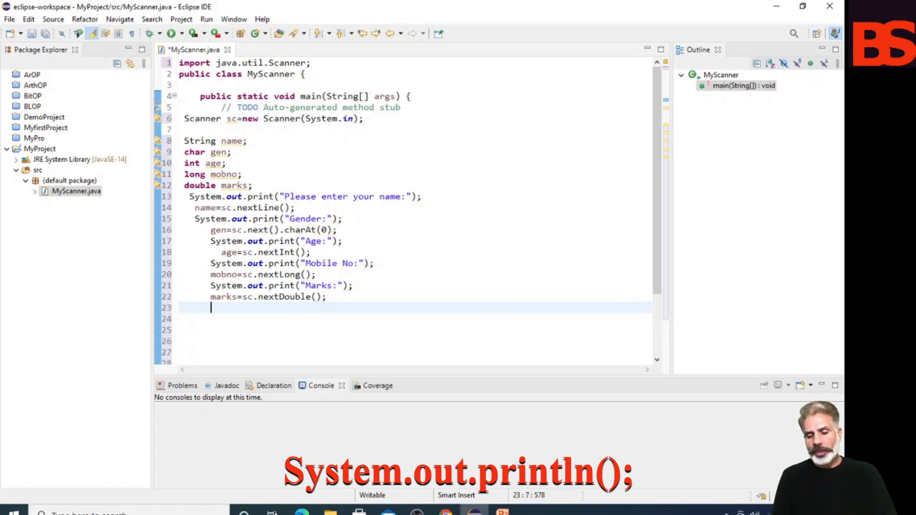
Add println lines printing "Name:"+name through Marks at the end of main
{"action": "type", "text": "System.out.println("}
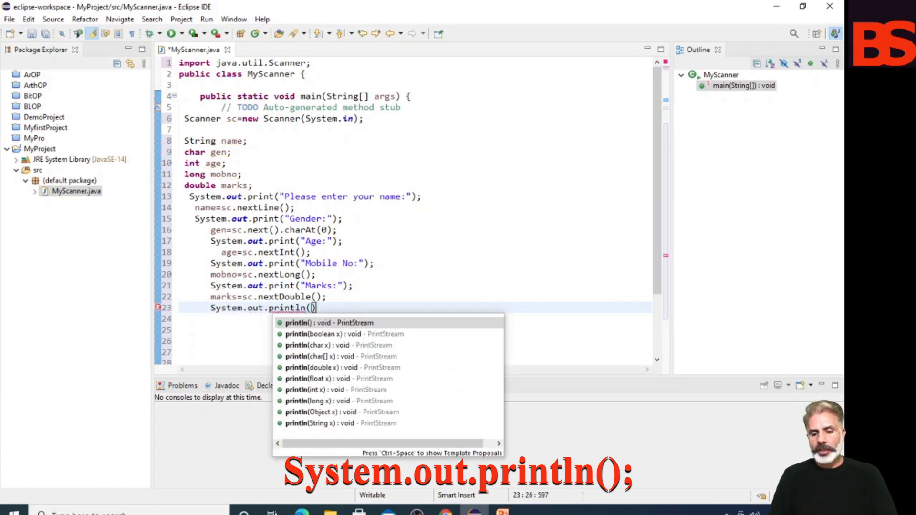
{"action": "type", "text": "\"Name:\"+name"}
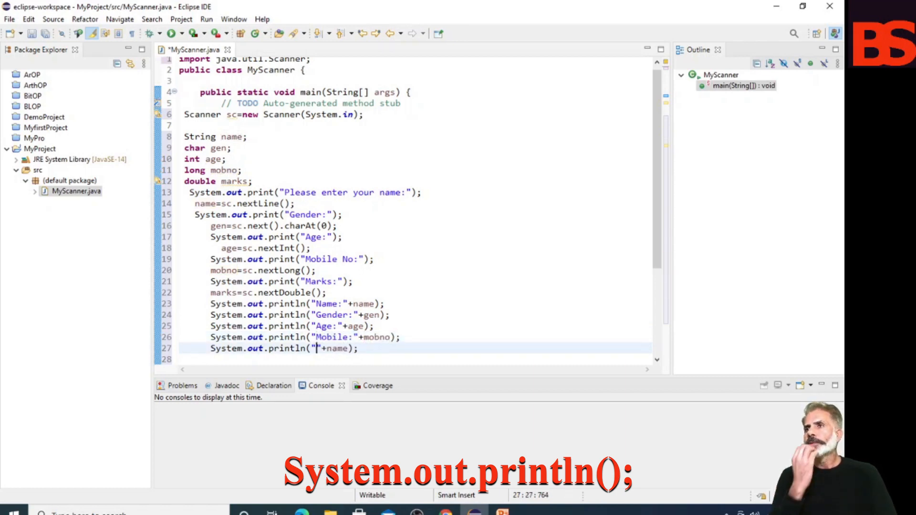
{"action": "type", "text": "Marks"}
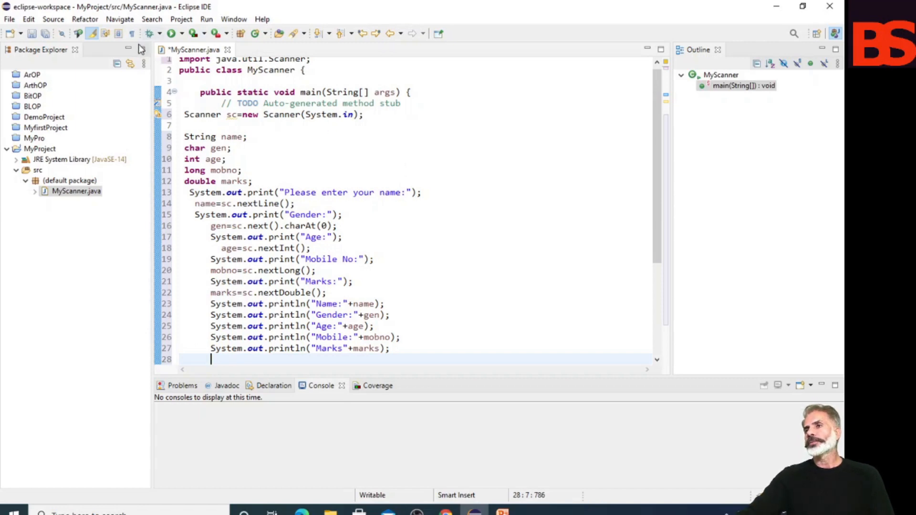
Run MyScanner and enter BSSandhu, M and 9999999 in the console
{"action": "left_click", "coordinate": [171, 33]}
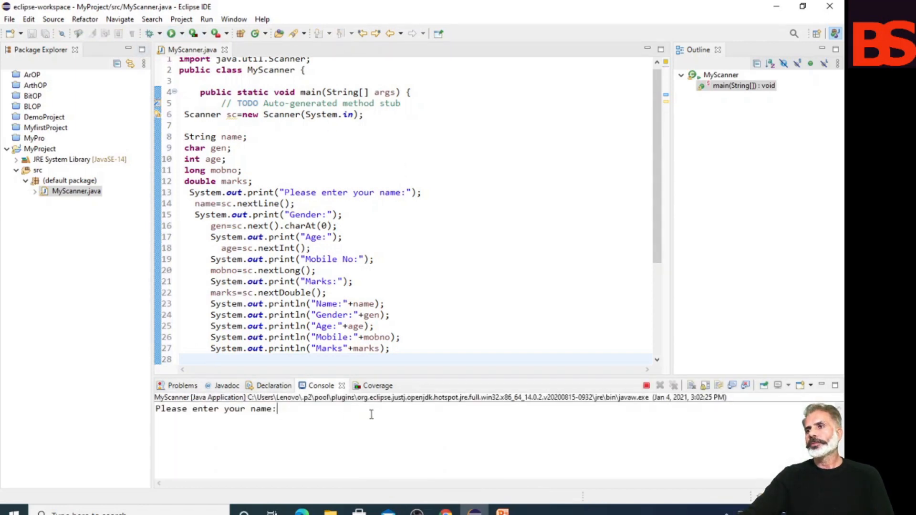
{"action": "type", "text": "BSSandhu"}
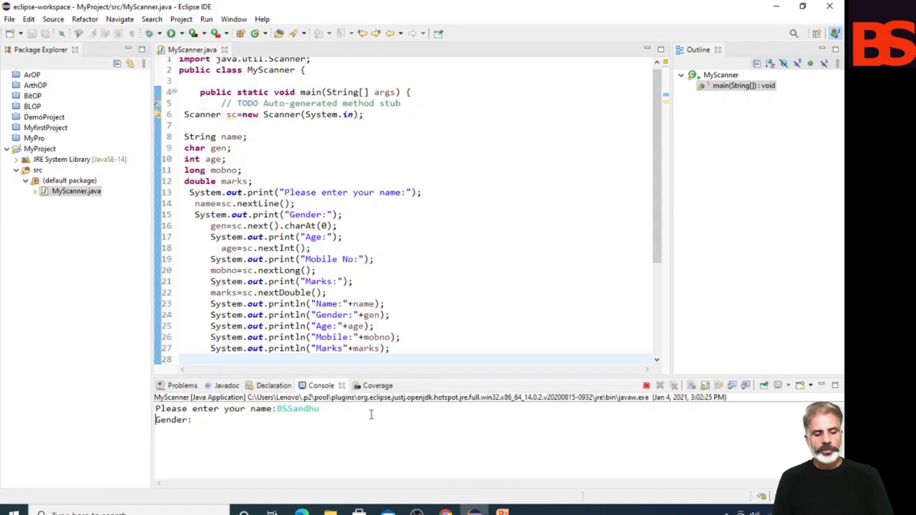
{"action": "type", "text": "M"}
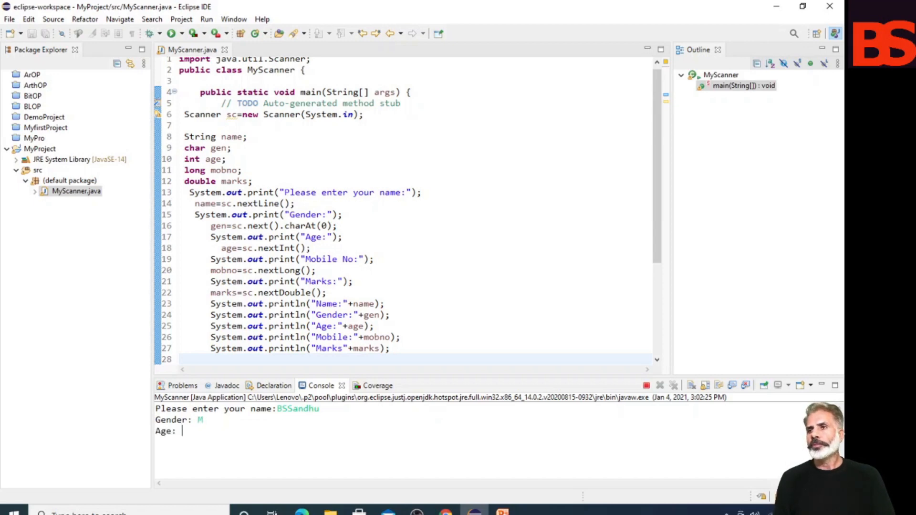
{"action": "type", "text": "9999999"}
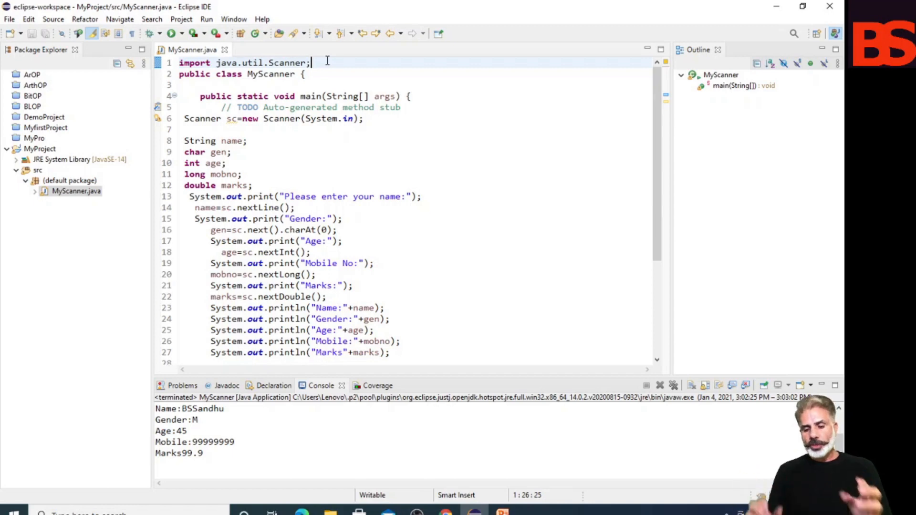
Import java.io.*, add a BufferedReader br reading name with readLine(), and main throws IOException
{"action": "type", "text": "import java.io"}
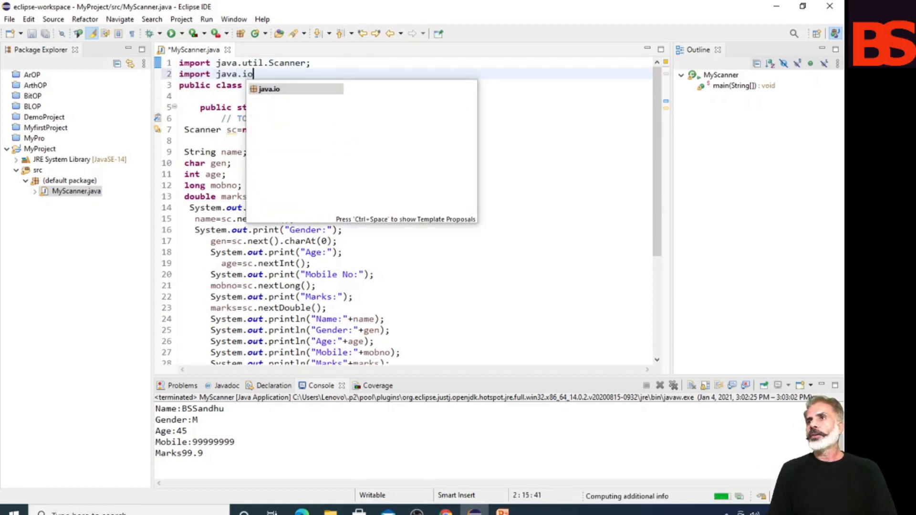
{"action": "type", "text": ".b"}
{"action": "type", "text": "name=br.readLK"}
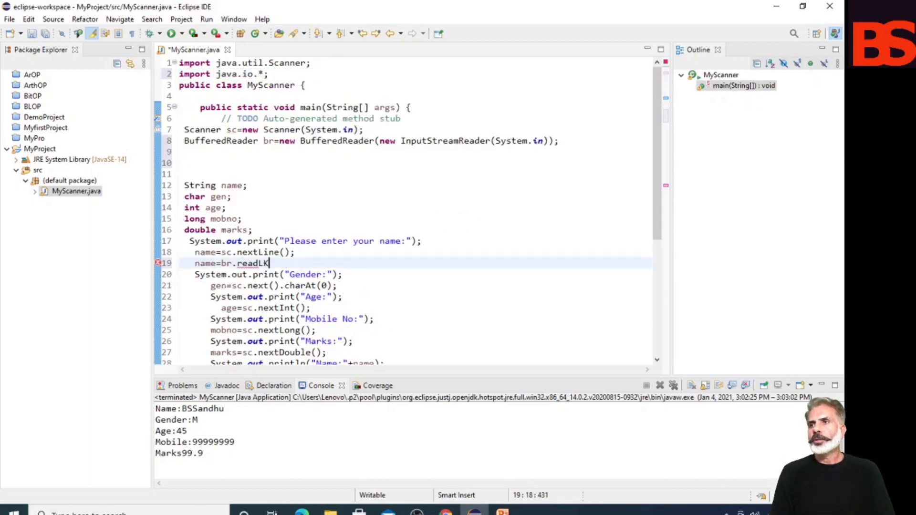
{"action": "key", "text": "BackSpace"}
{"action": "type", "text": "ine();"}
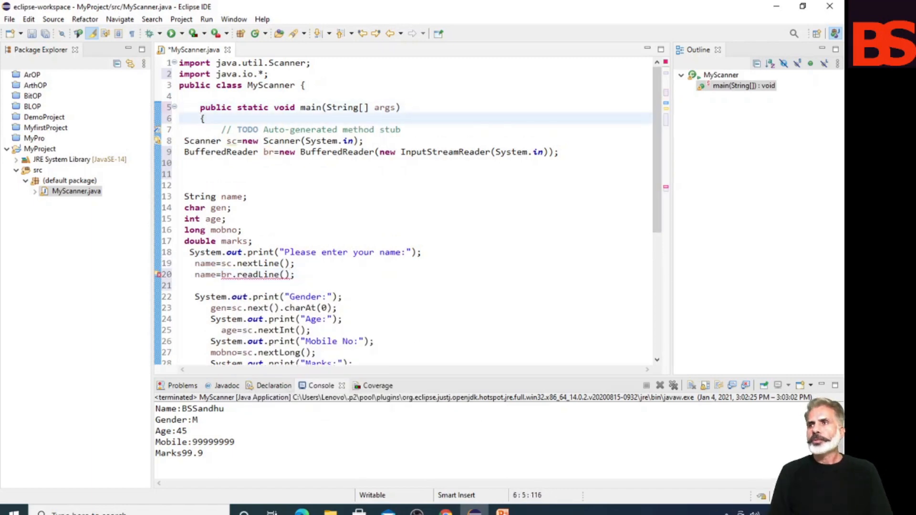
{"action": "type", "text": "throws io"}
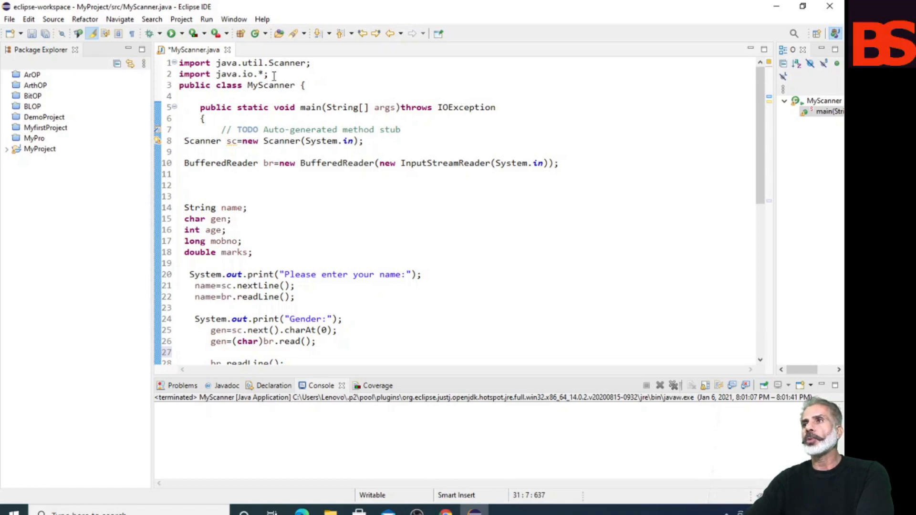
{"action": "mouse_move", "coordinate": [422, 116]}
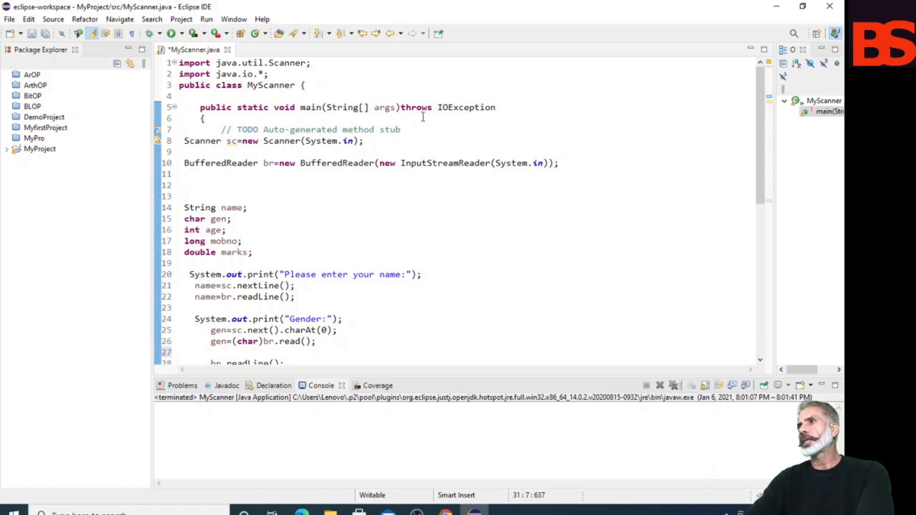
Select IOException in main's throws clause to discuss it
{"action": "double_click", "coordinate": [462, 108]}
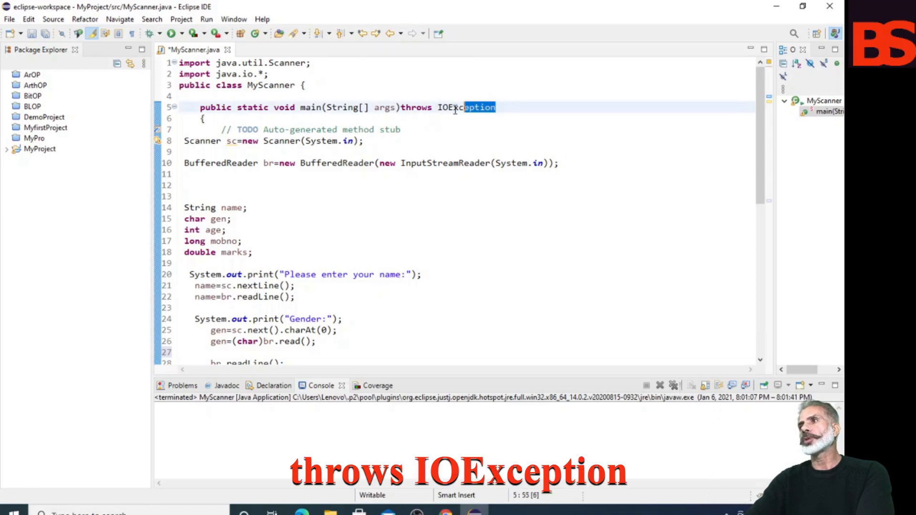
{"action": "left_click", "coordinate": [402, 129]}
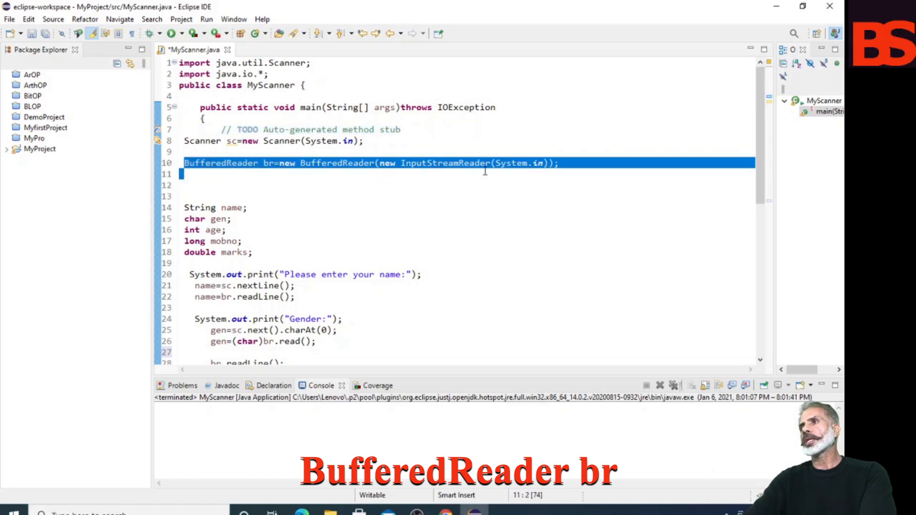
{"action": "left_click", "coordinate": [227, 230]}
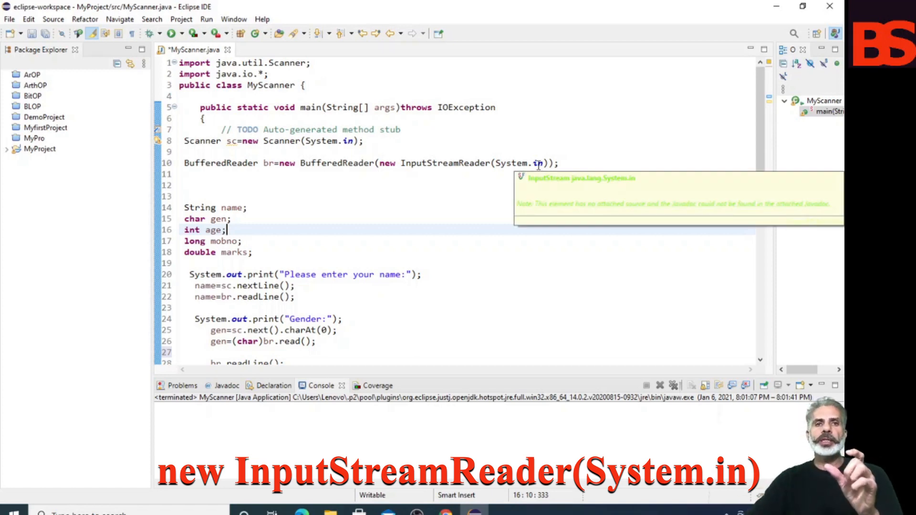
{"action": "scroll", "scroll_direction": "down", "scroll_amount": 3}
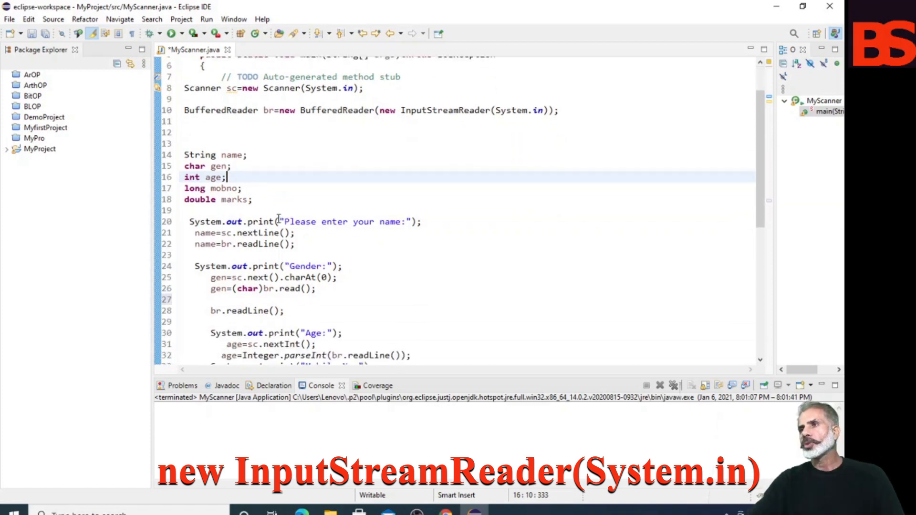
{"action": "scroll", "scroll_direction": "down", "scroll_amount": 3}
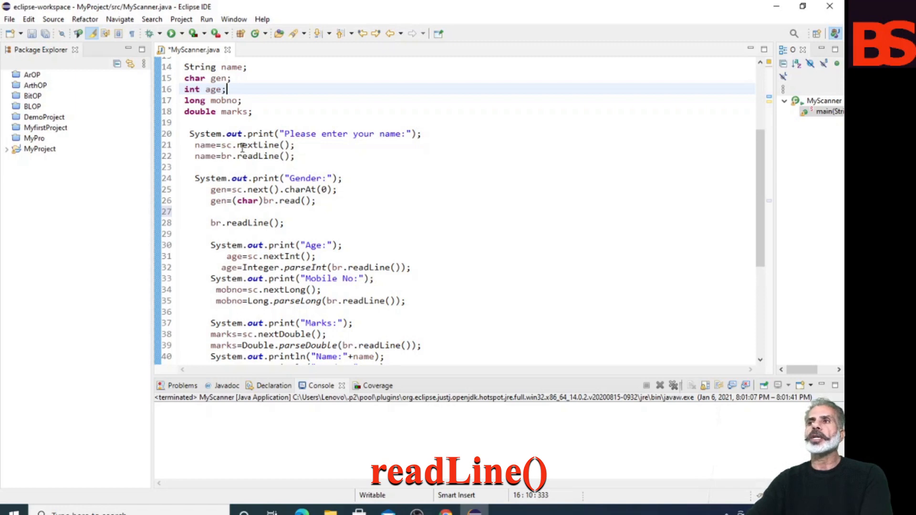
{"action": "mouse_move", "coordinate": [260, 155]}
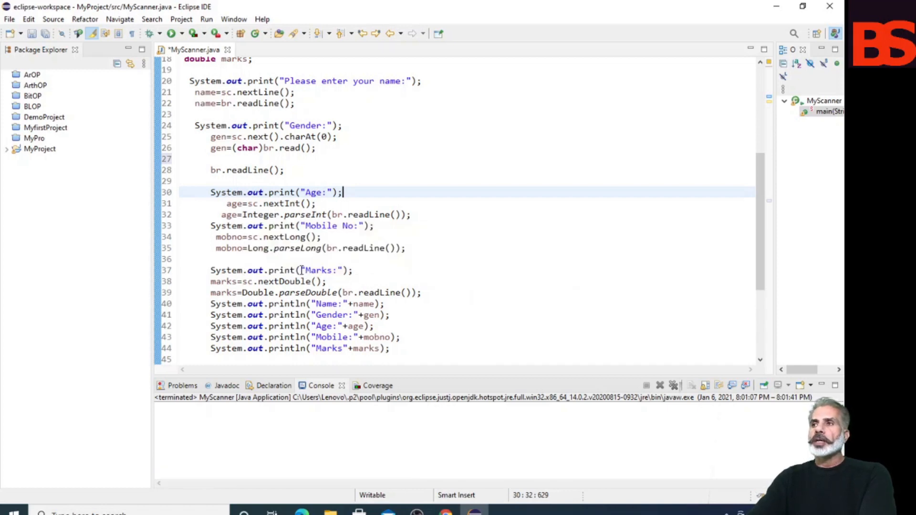
{"action": "mouse_move", "coordinate": [296, 248]}
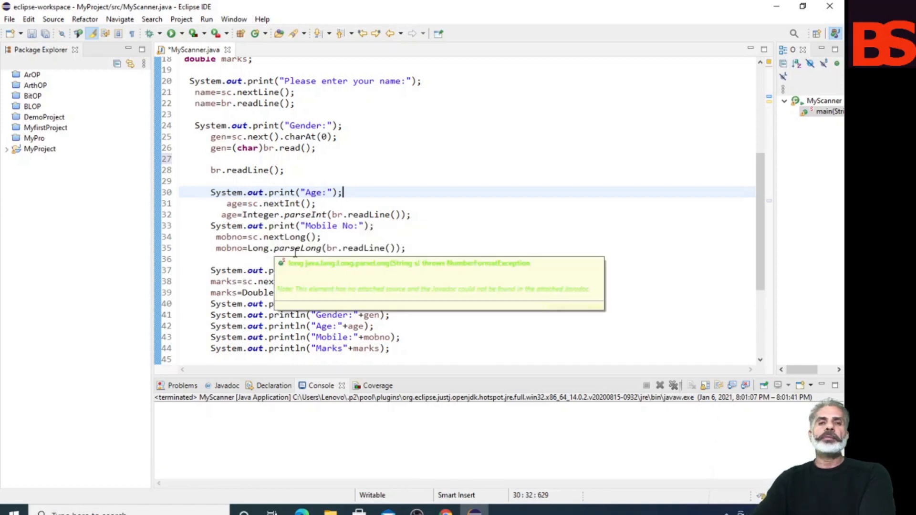